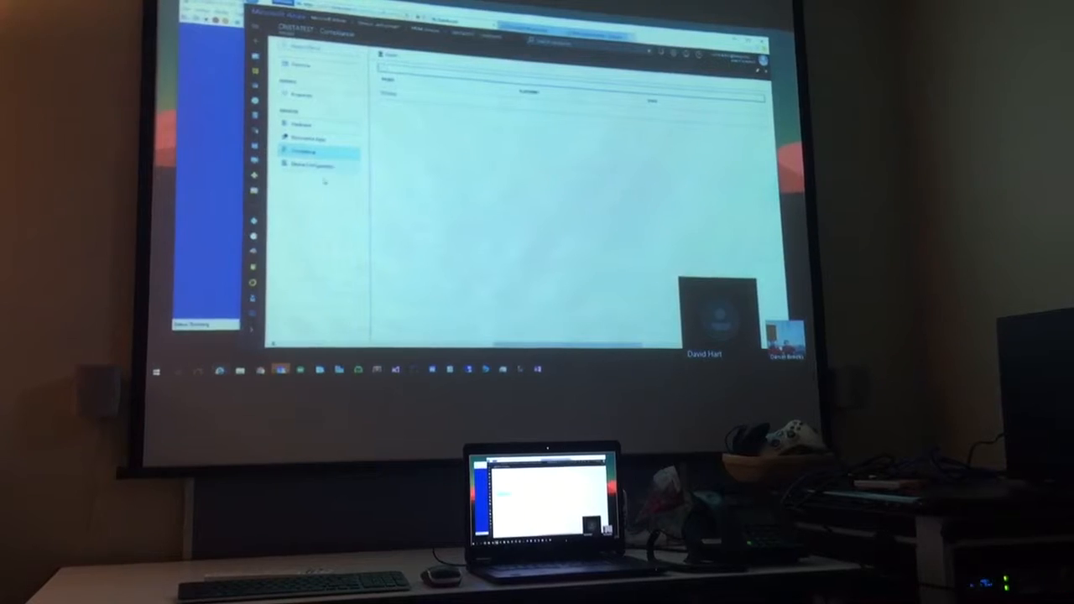
Step: Open the Windows 10 Update Rings list under Manage in Software updates, showing no rings
click(314, 166)
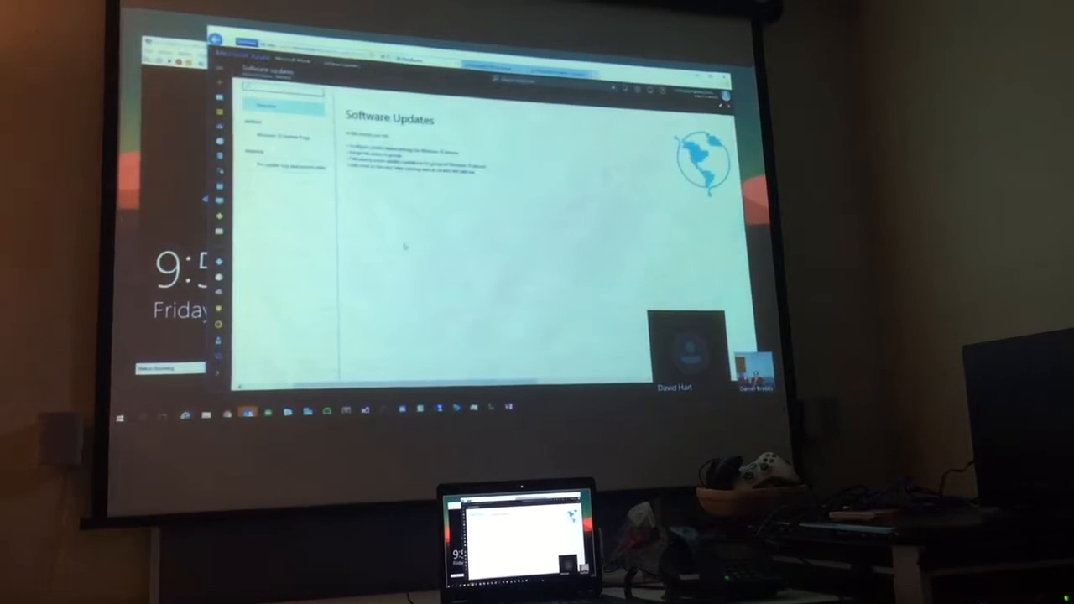
click(285, 134)
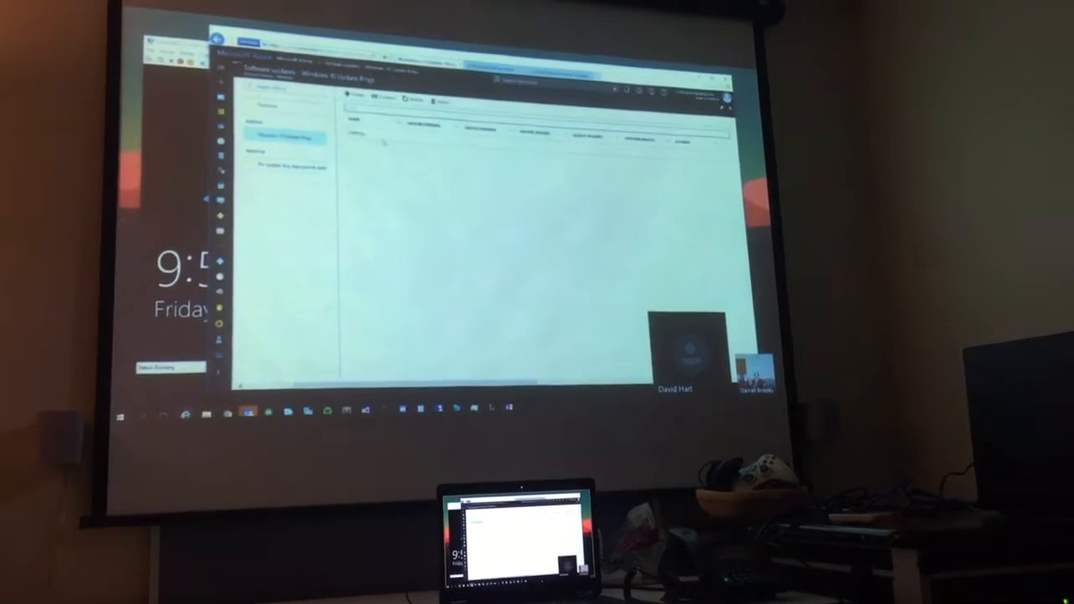